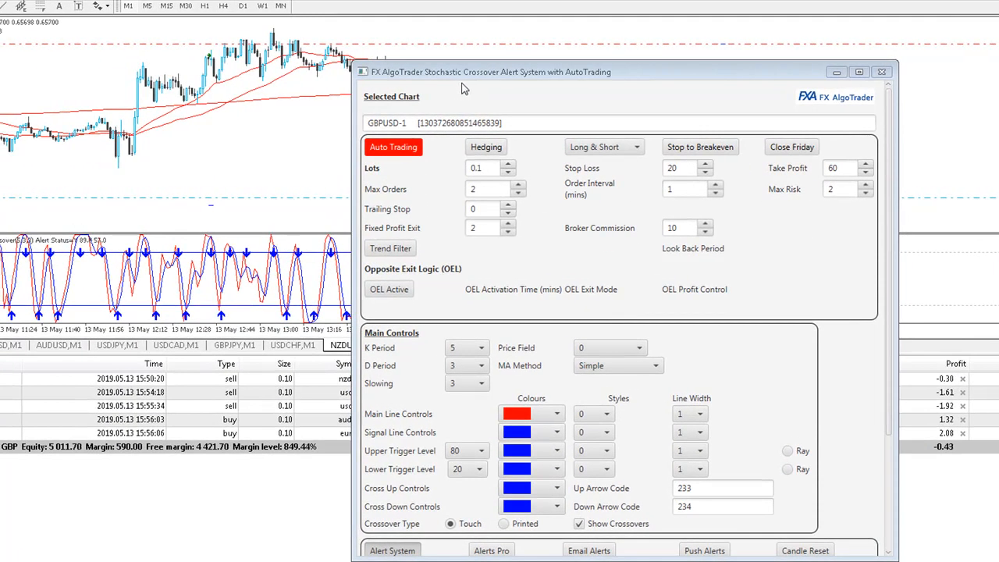
{"action": "mouse_move", "coordinate": [513, 97]}
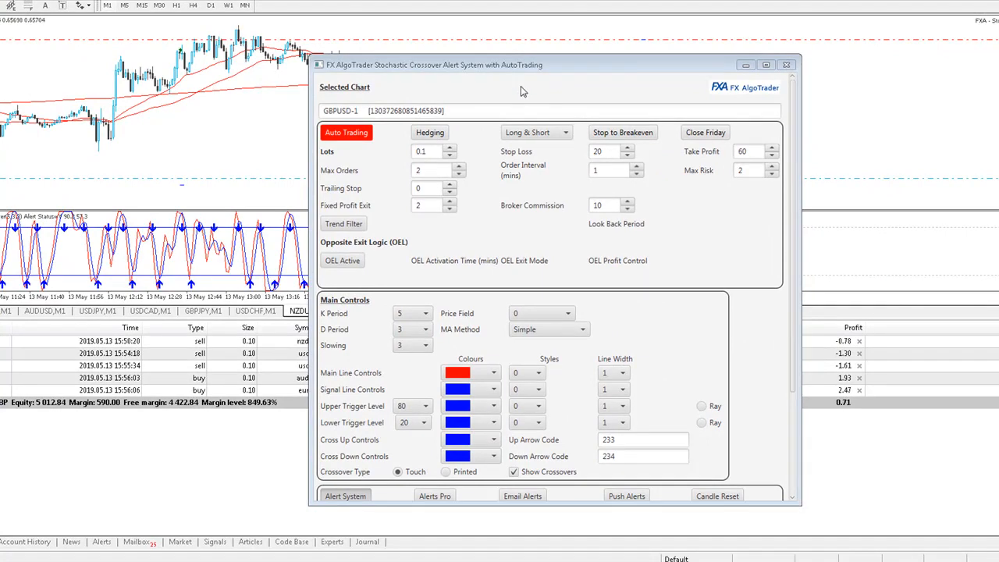
Step: Close the FX AlgoTrader Stochastic Crossover panel to reveal the NZDUSD chart
{"action": "left_click", "coordinate": [786, 65]}
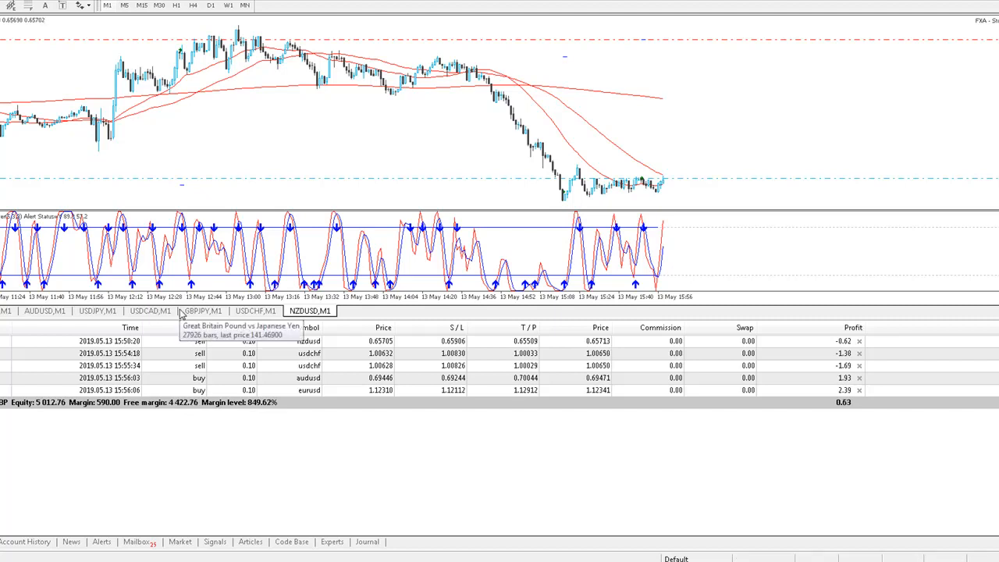
{"action": "mouse_move", "coordinate": [370, 175]}
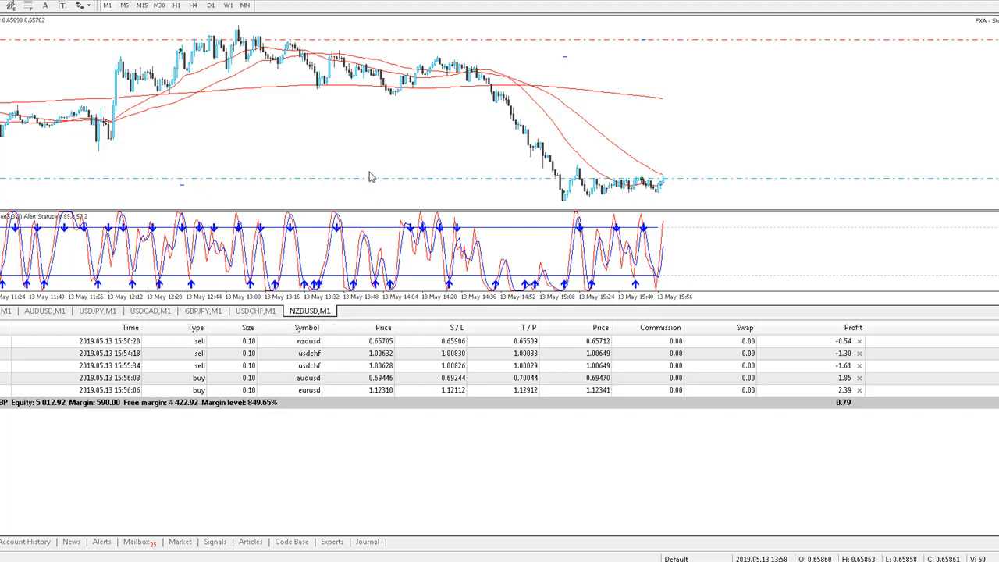
{"action": "mouse_move", "coordinate": [303, 271]}
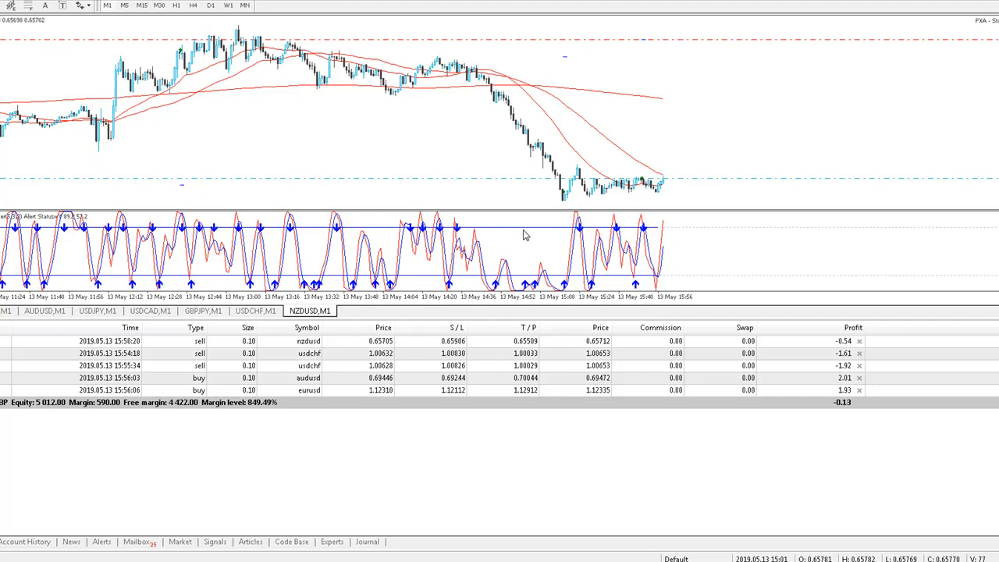
{"action": "mouse_move", "coordinate": [527, 233]}
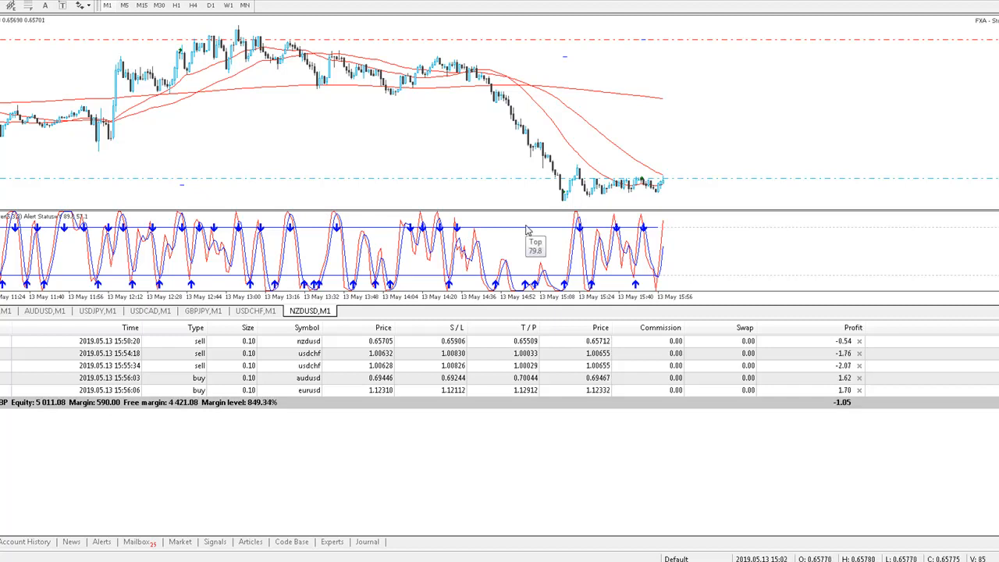
{"action": "mouse_move", "coordinate": [648, 229]}
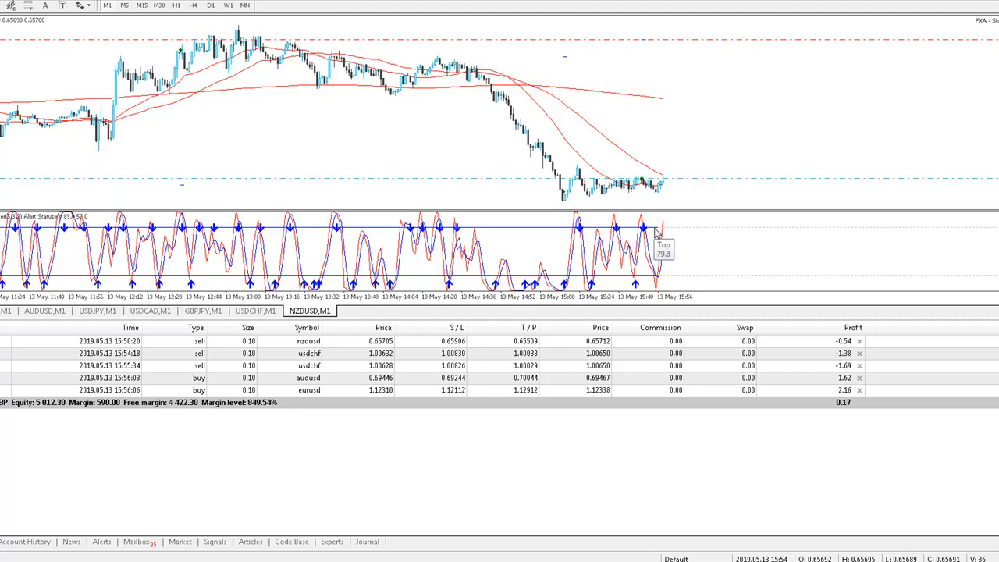
{"action": "mouse_move", "coordinate": [636, 283]}
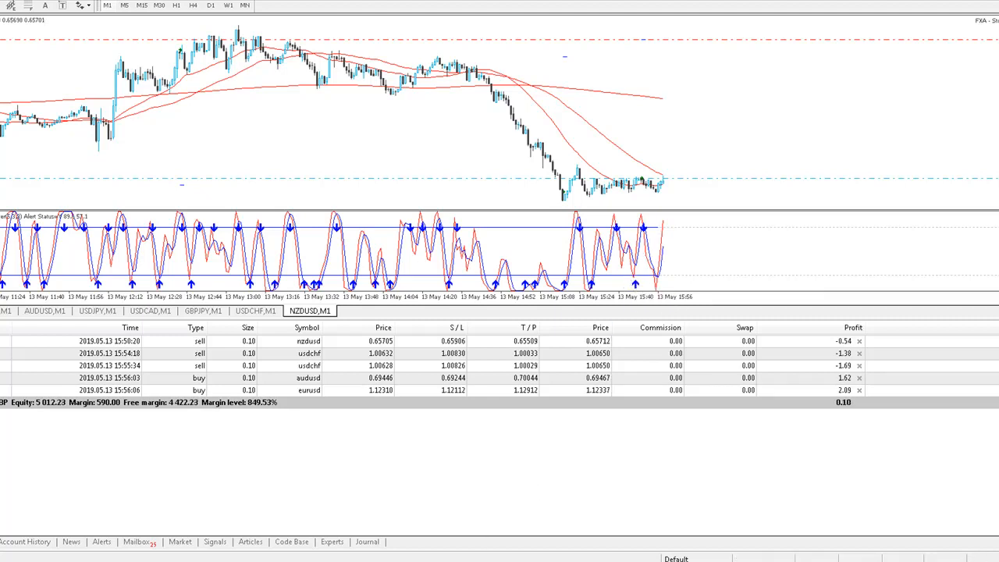
{"action": "mouse_move", "coordinate": [449, 234]}
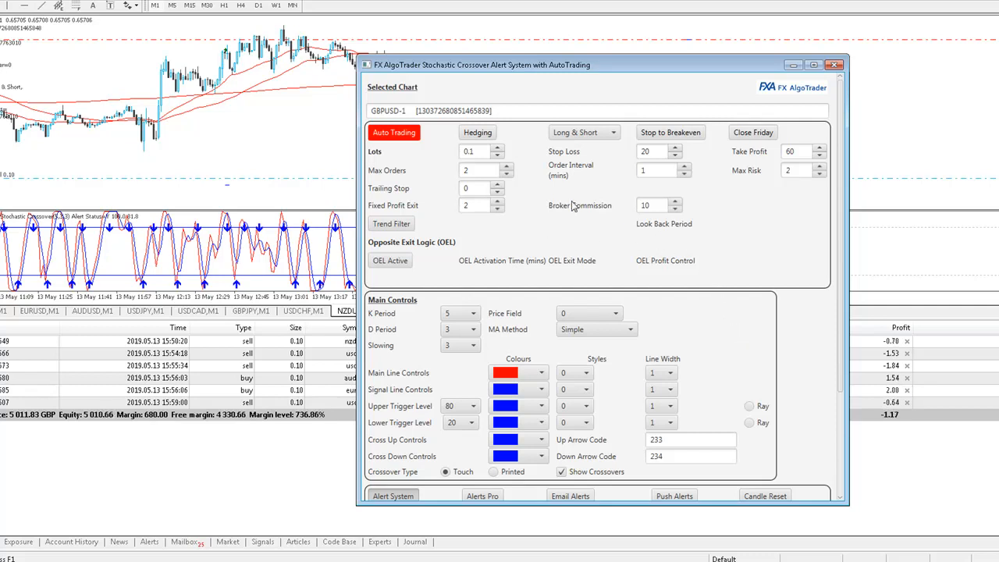
{"action": "mouse_move", "coordinate": [415, 148]}
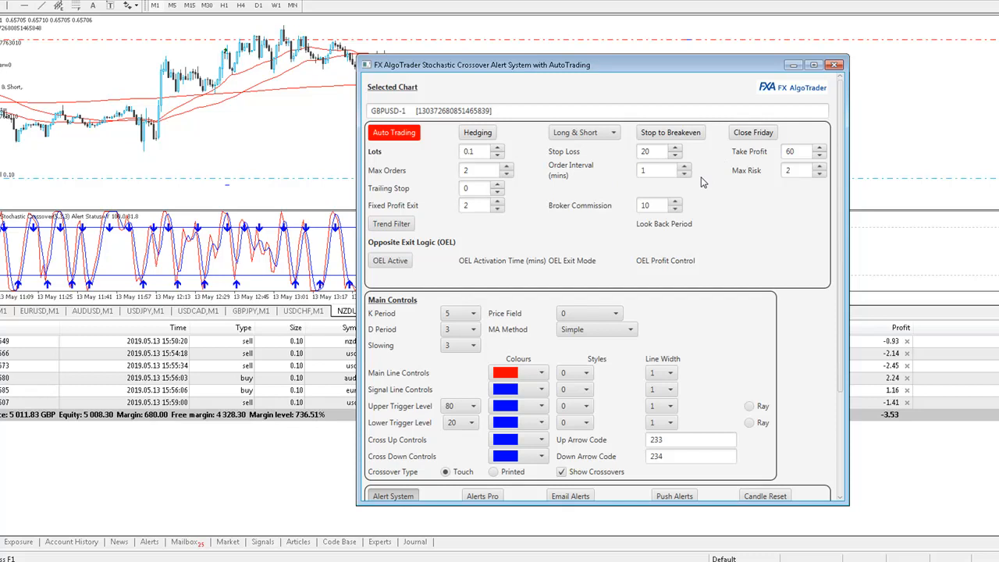
{"action": "mouse_move", "coordinate": [786, 190]}
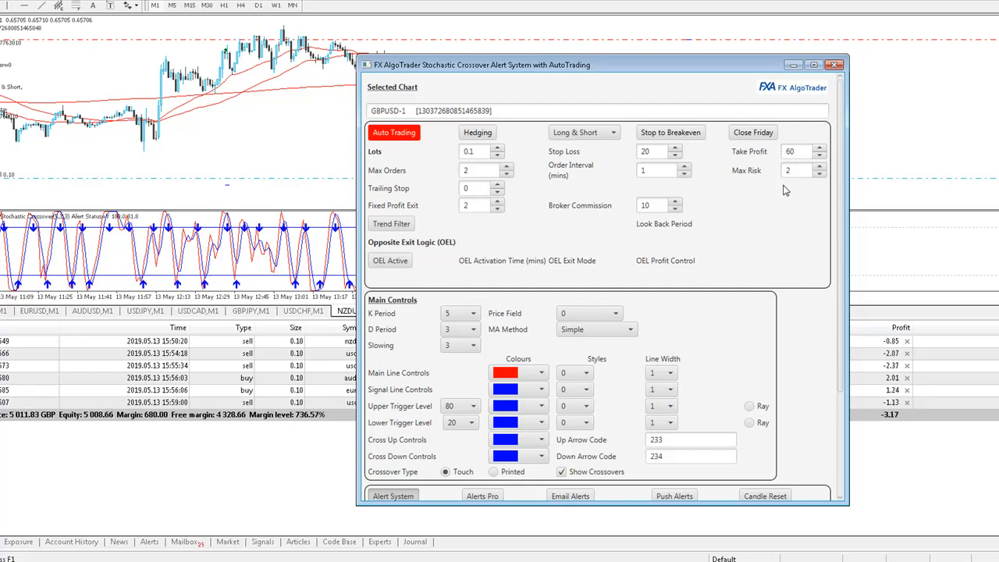
{"action": "mouse_move", "coordinate": [411, 211]}
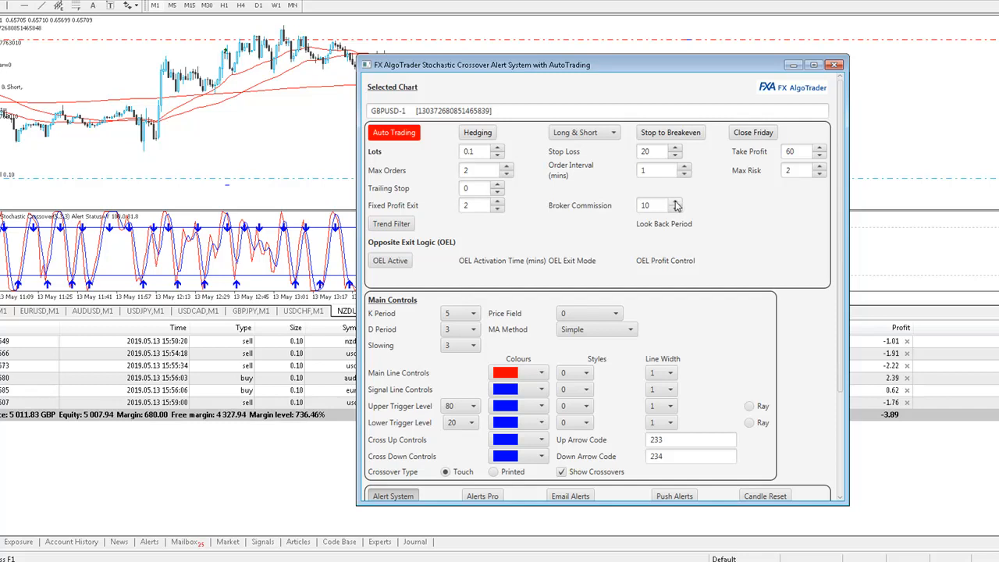
{"action": "mouse_move", "coordinate": [676, 204]}
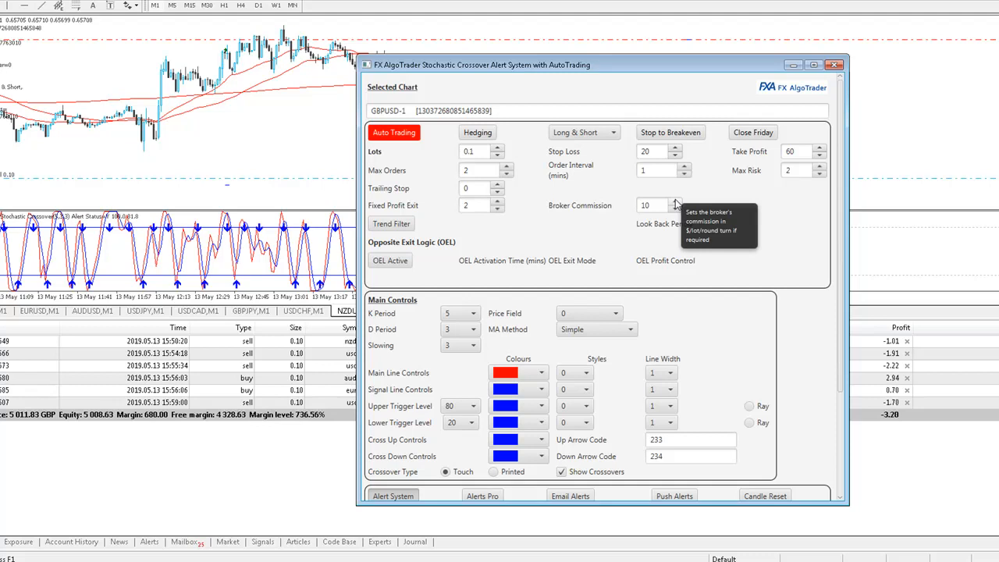
{"action": "mouse_move", "coordinate": [675, 205]}
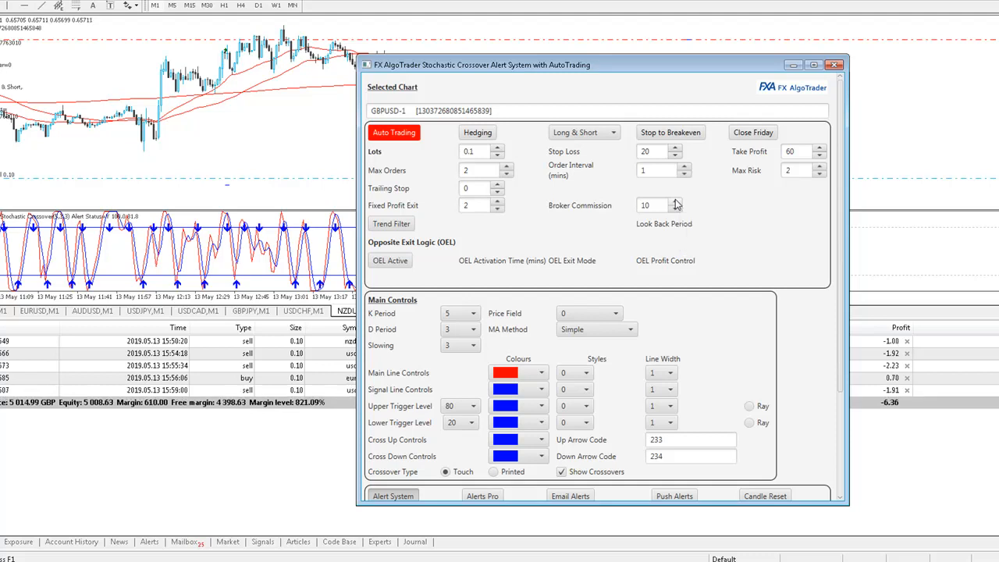
{"action": "mouse_move", "coordinate": [677, 204]}
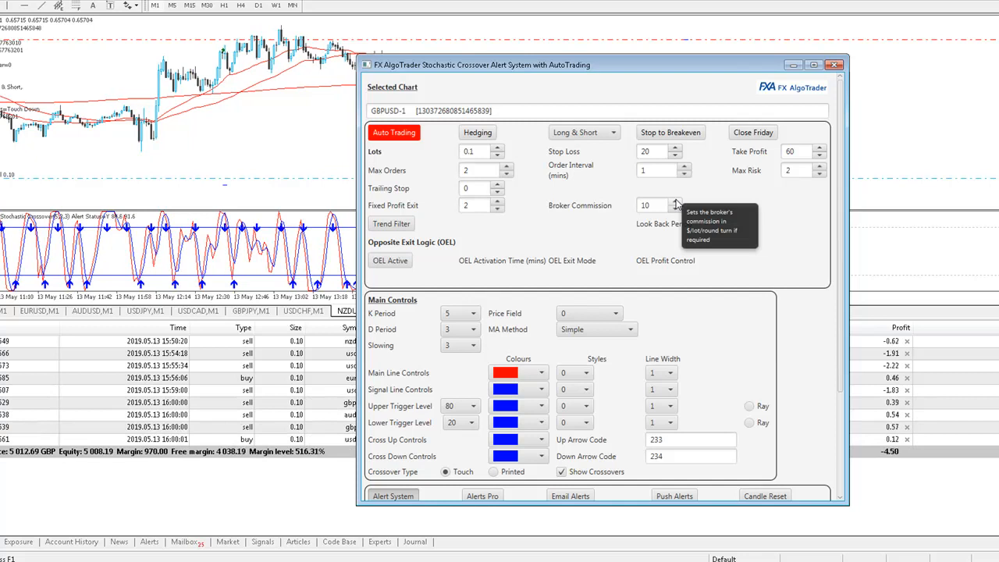
{"action": "mouse_move", "coordinate": [679, 204]}
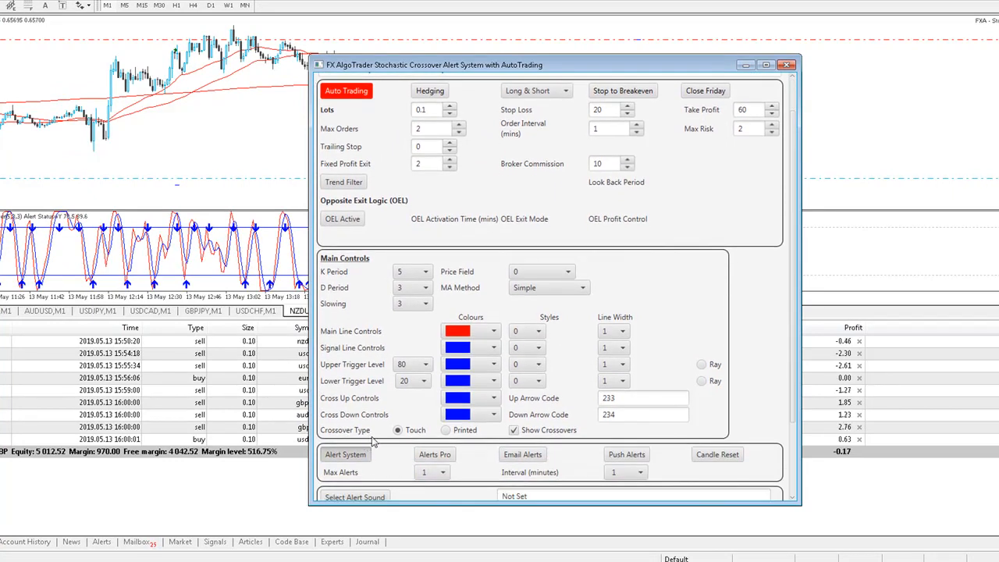
{"action": "scroll", "scroll_direction": "down", "scroll_amount": 3}
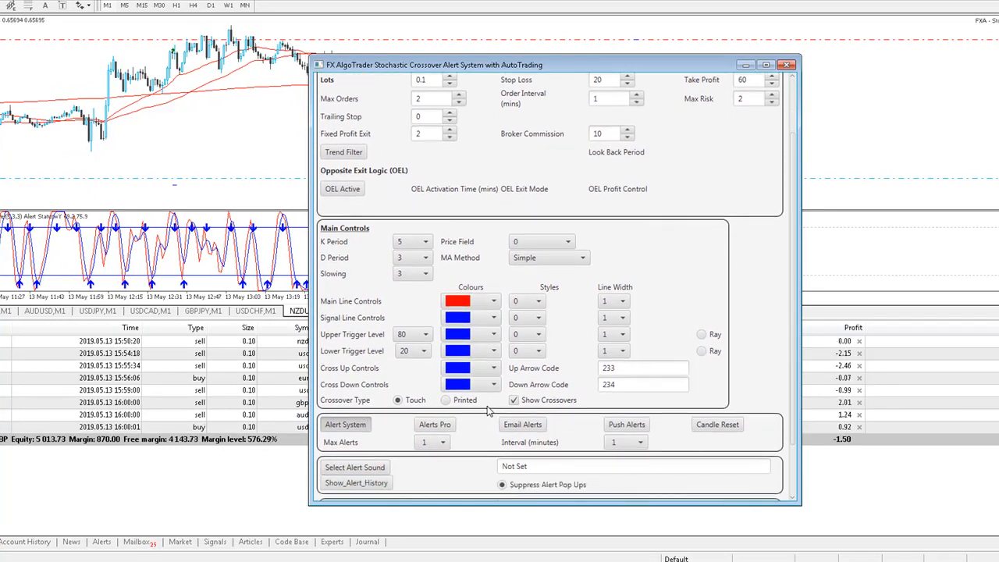
{"action": "scroll", "scroll_direction": "down", "scroll_amount": 3}
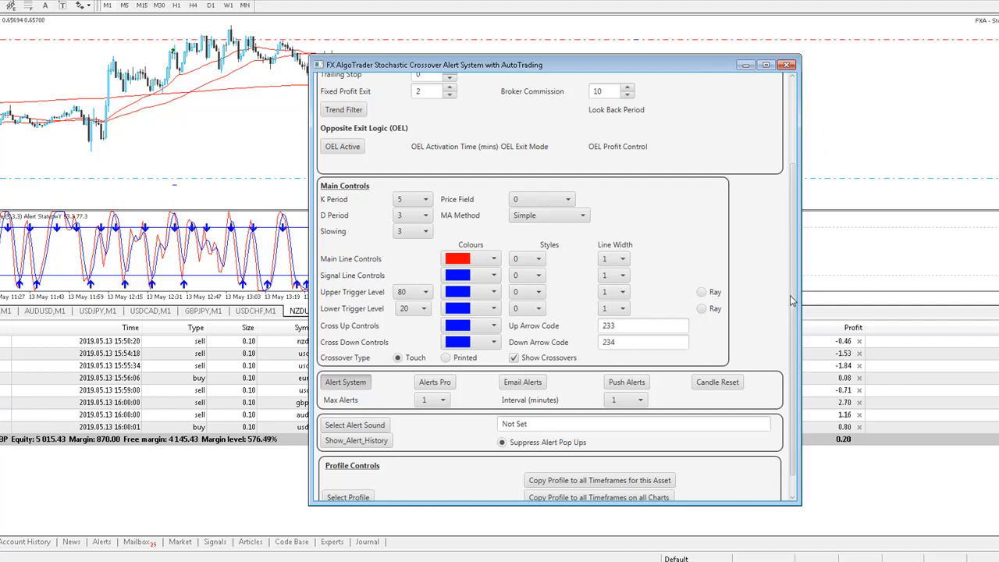
{"action": "scroll", "scroll_direction": "up", "scroll_amount": 3}
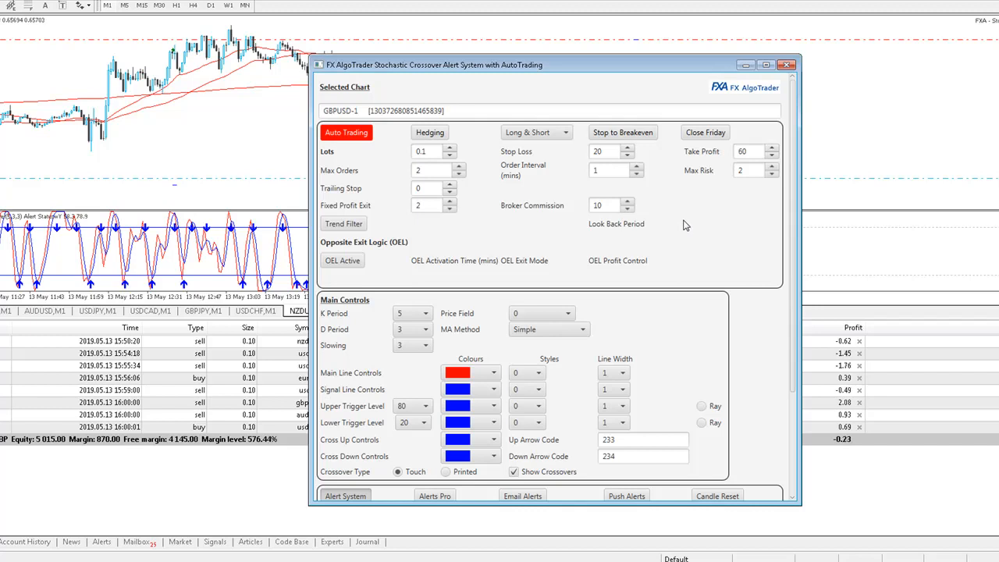
{"action": "mouse_move", "coordinate": [587, 319]}
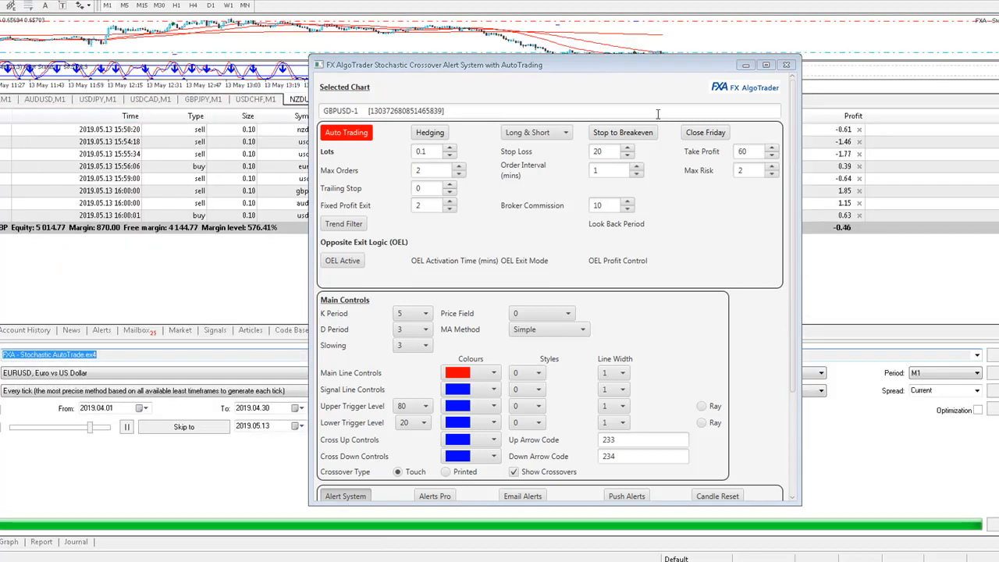
Step: Close the panel window, leaving the Stochastic AutoTrade EURUSD tester inputs showing
{"action": "left_click", "coordinate": [786, 65]}
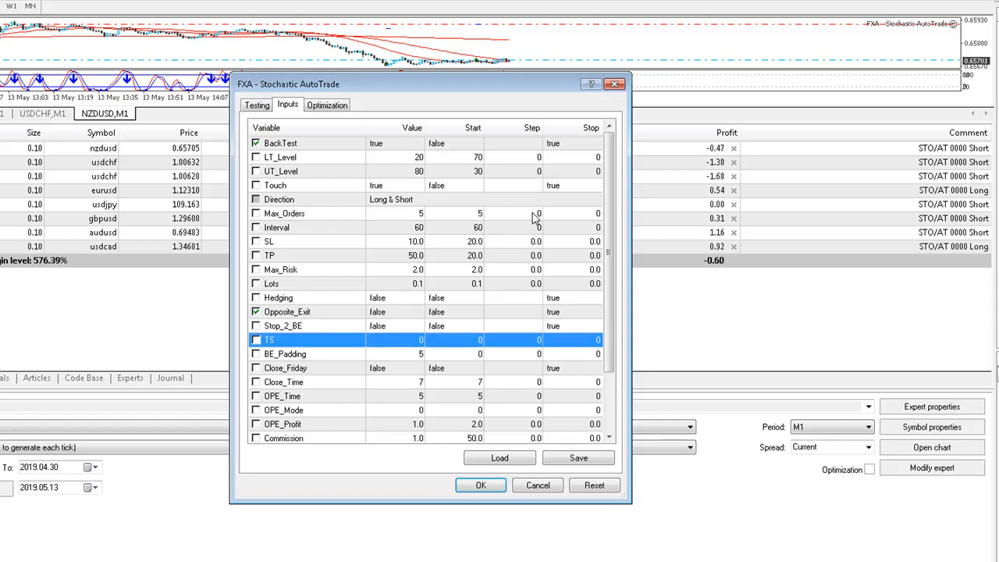
Step: Enter 2.0 for Fixed_Profit, alongside Commission 10.0, in the EA inputs
{"action": "scroll", "scroll_direction": "down", "scroll_amount": 3}
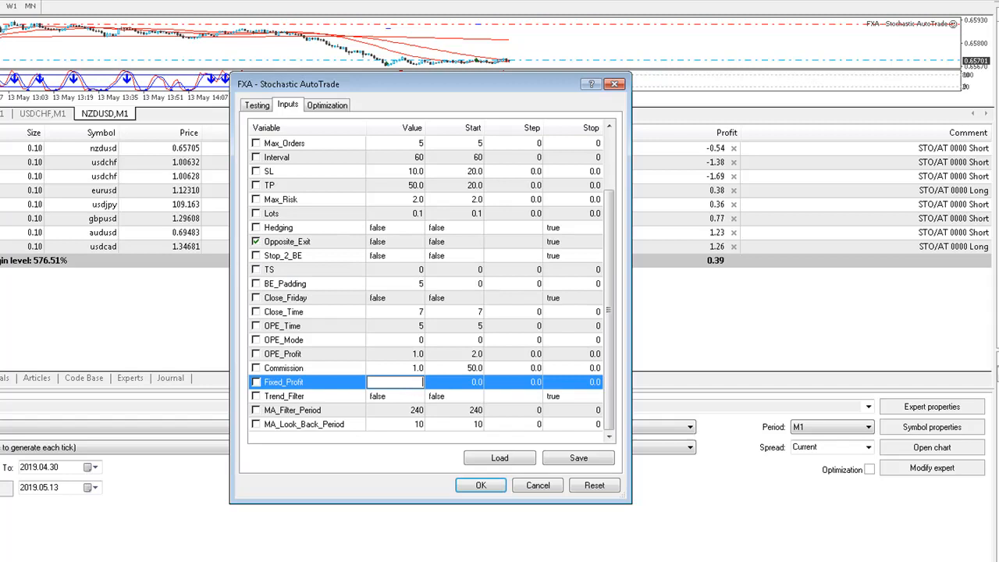
{"action": "type", "text": "2.0"}
{"action": "left_click", "coordinate": [395, 367]}
{"action": "type", "text": "10"}
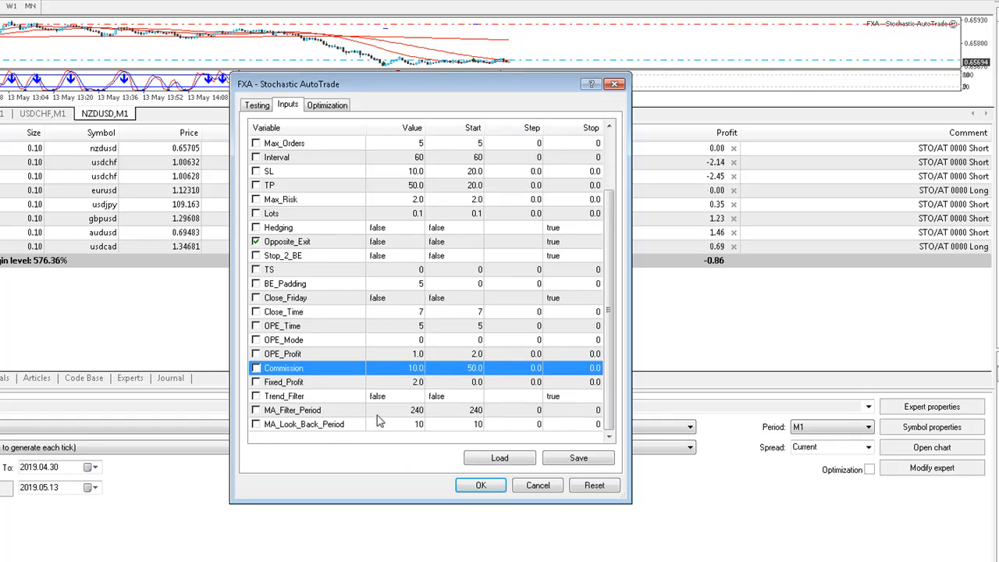
{"action": "left_click", "coordinate": [481, 484]}
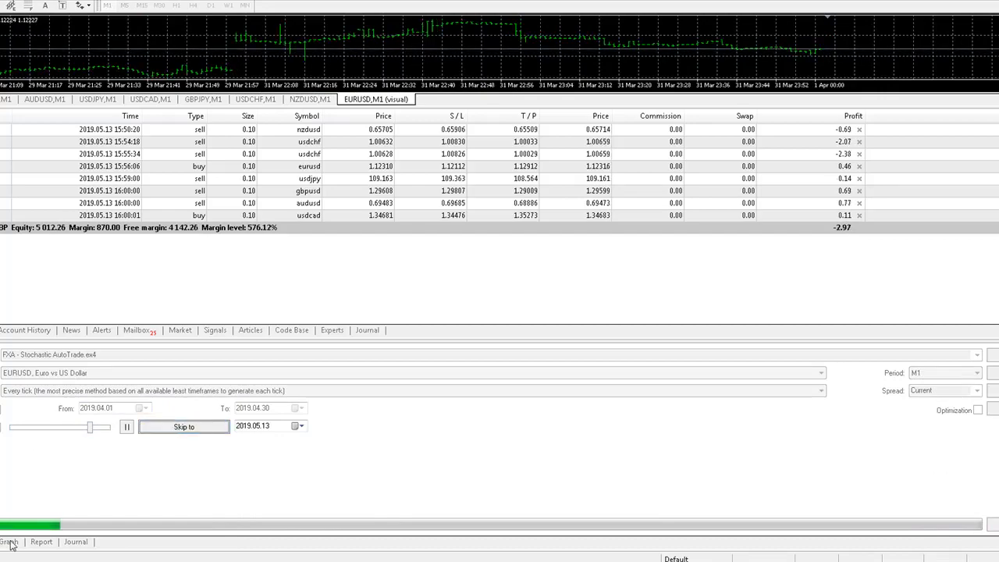
Step: Switch the Strategy Tester to its Graph tab to view the balance and equity curve
{"action": "left_click", "coordinate": [8, 541]}
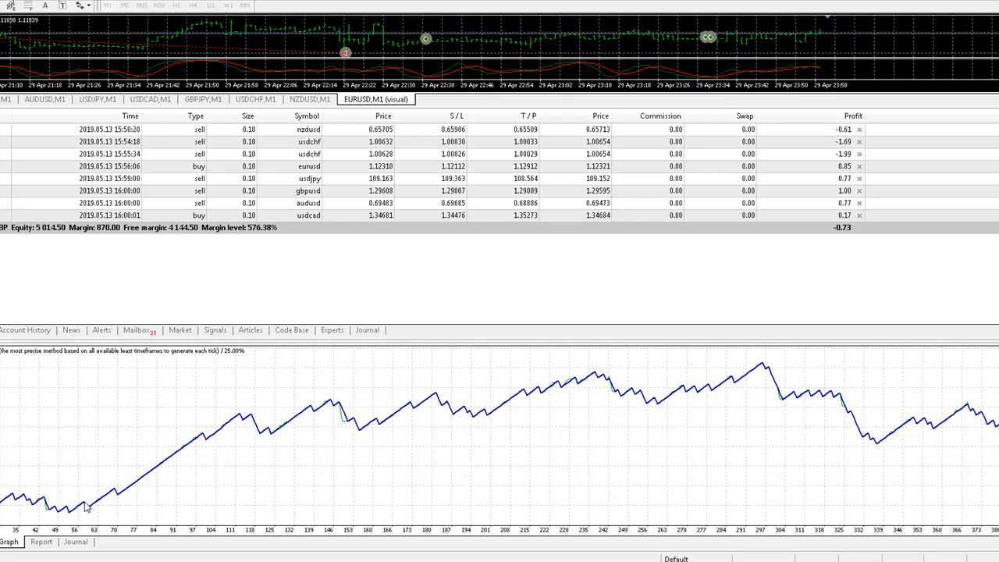
Step: View the Results trade list, then the Report summary showing 92.00 net profit
{"action": "left_click", "coordinate": [41, 541]}
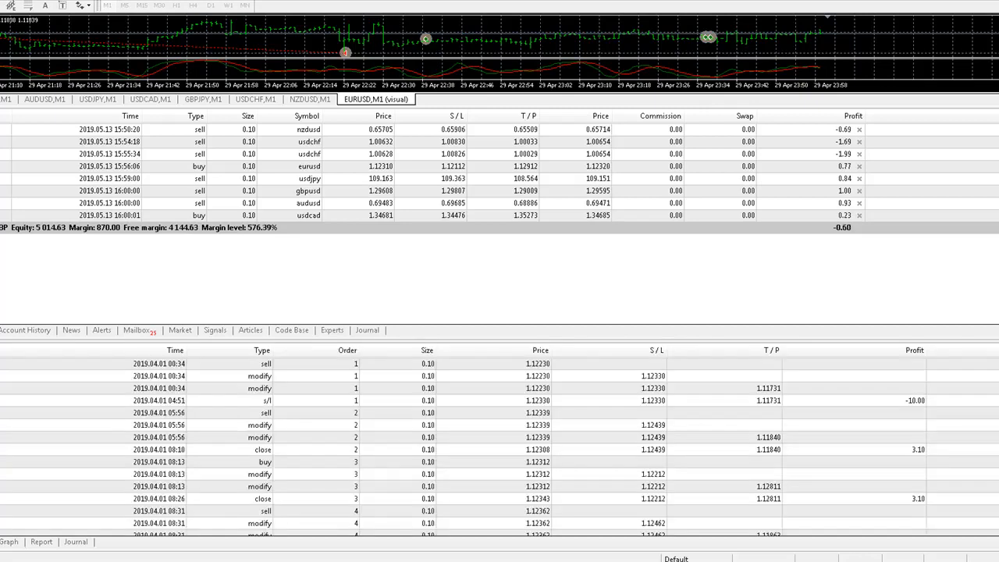
{"action": "left_click", "coordinate": [41, 542]}
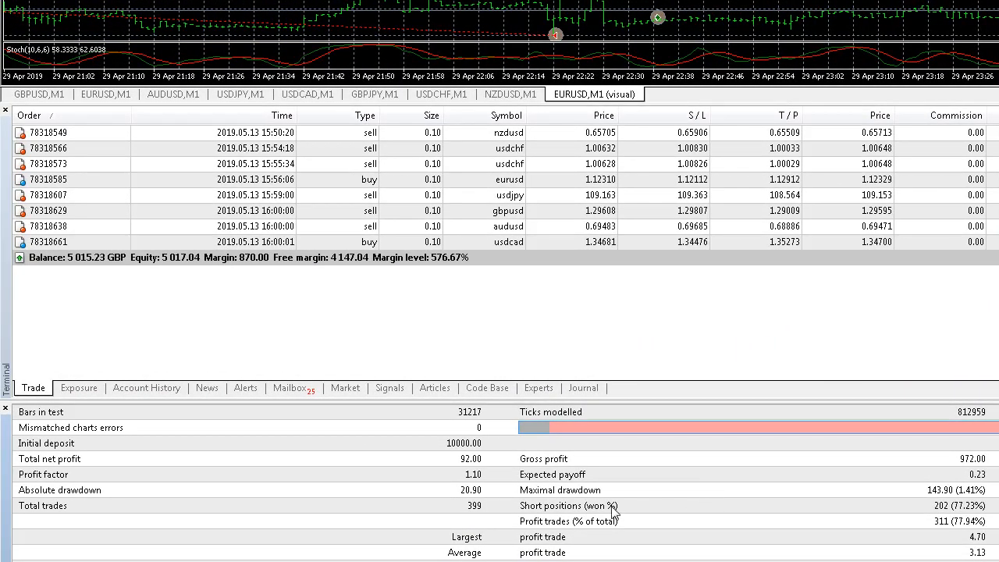
{"action": "scroll", "scroll_direction": "right", "scroll_amount": 3}
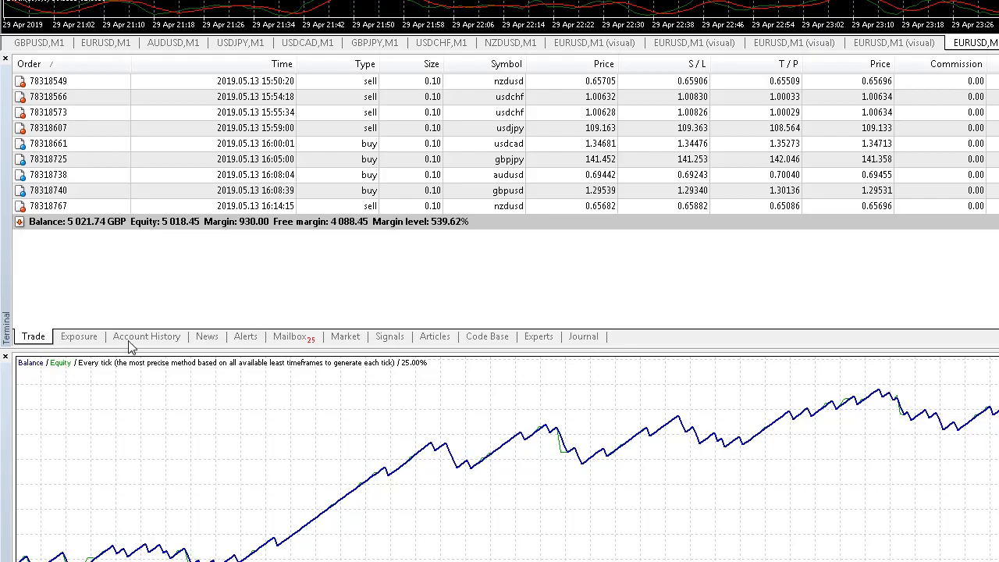
Step: Show the Terminal's Account History of closed trades and commission entries
{"action": "left_click", "coordinate": [146, 336]}
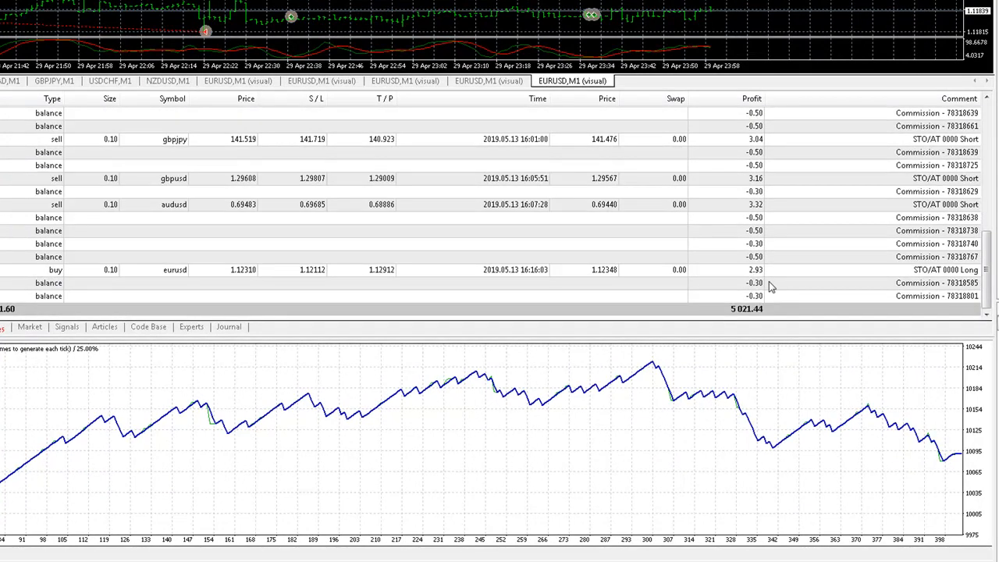
{"action": "mouse_move", "coordinate": [763, 278]}
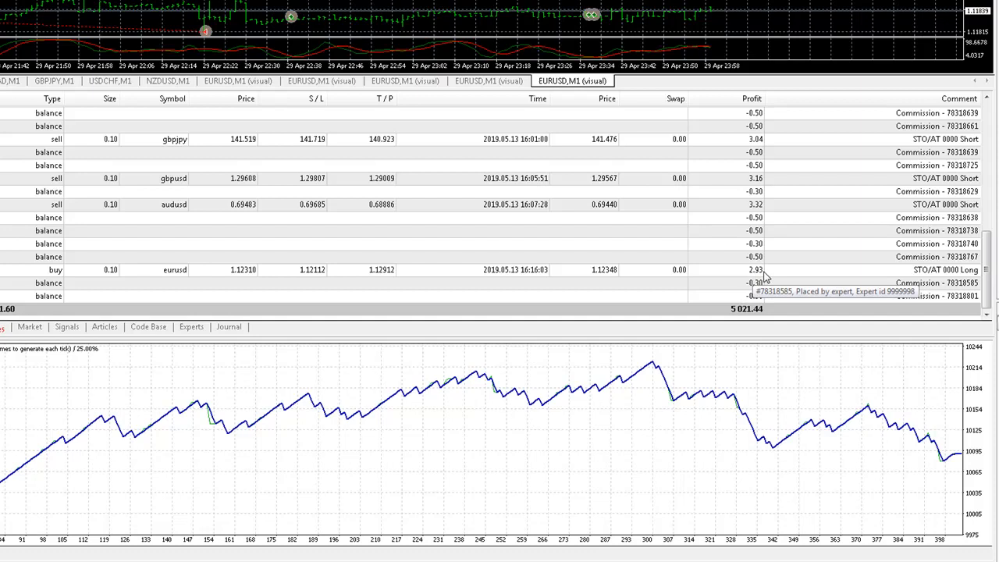
{"action": "mouse_move", "coordinate": [180, 286]}
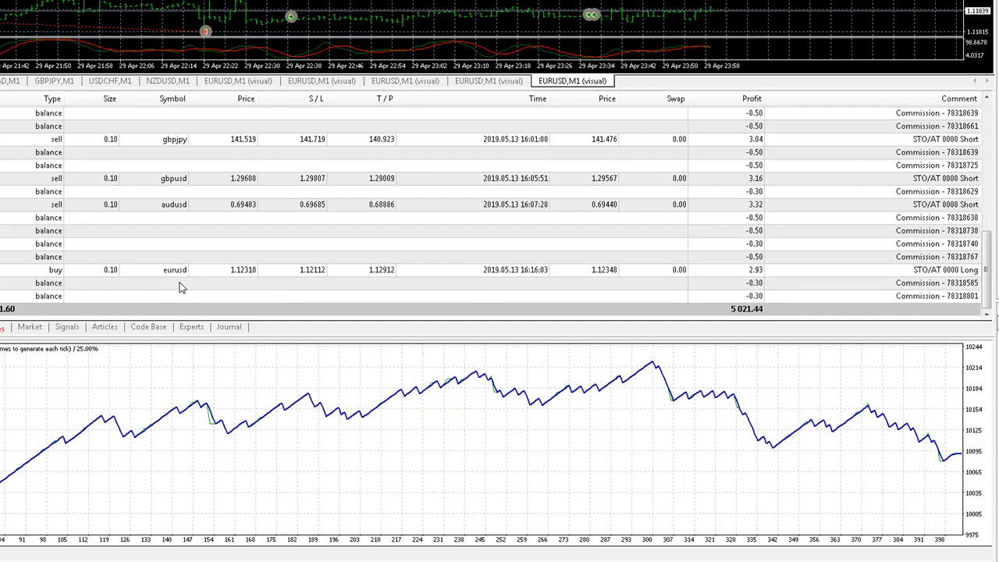
{"action": "mouse_move", "coordinate": [933, 283]}
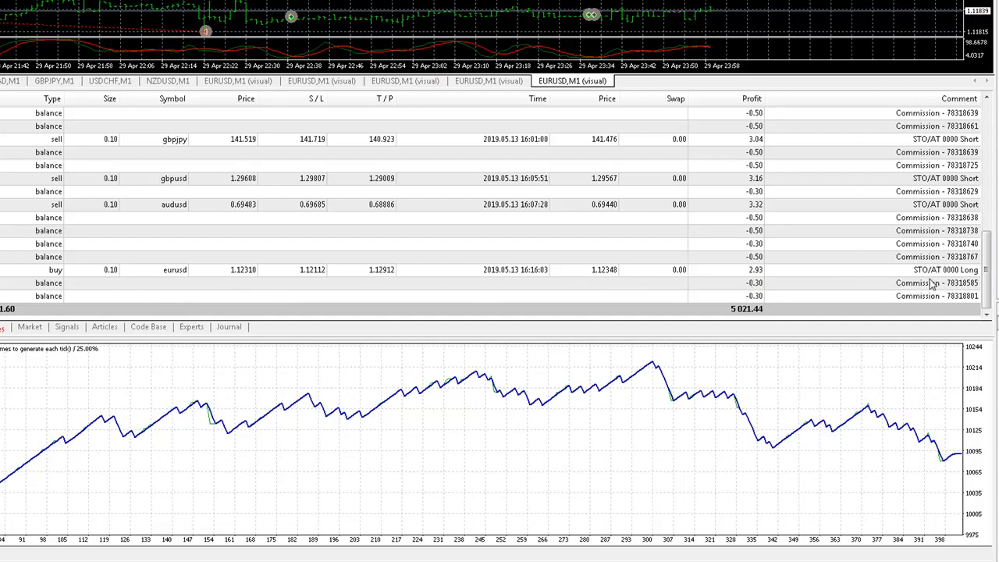
{"action": "mouse_move", "coordinate": [964, 270]}
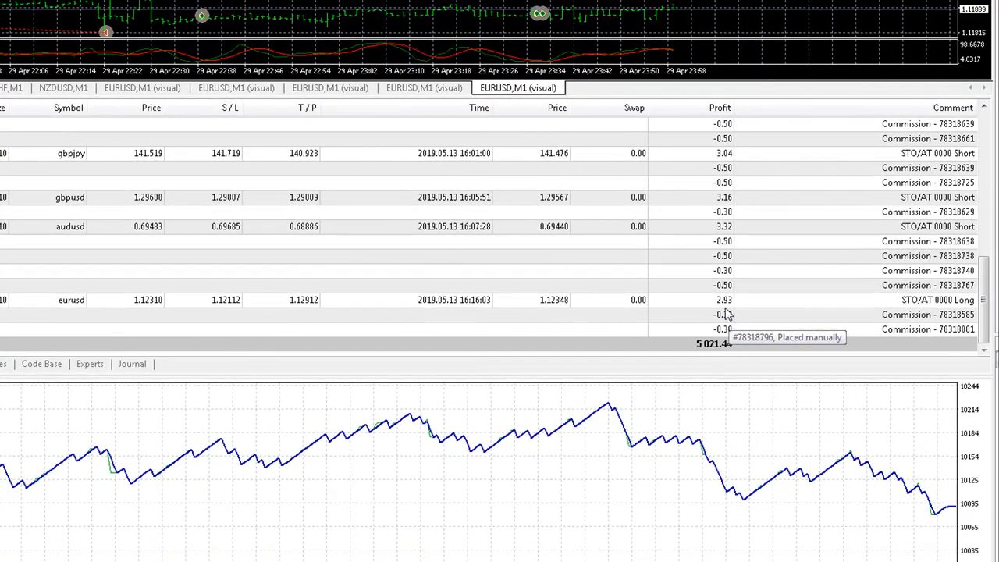
{"action": "mouse_move", "coordinate": [754, 318]}
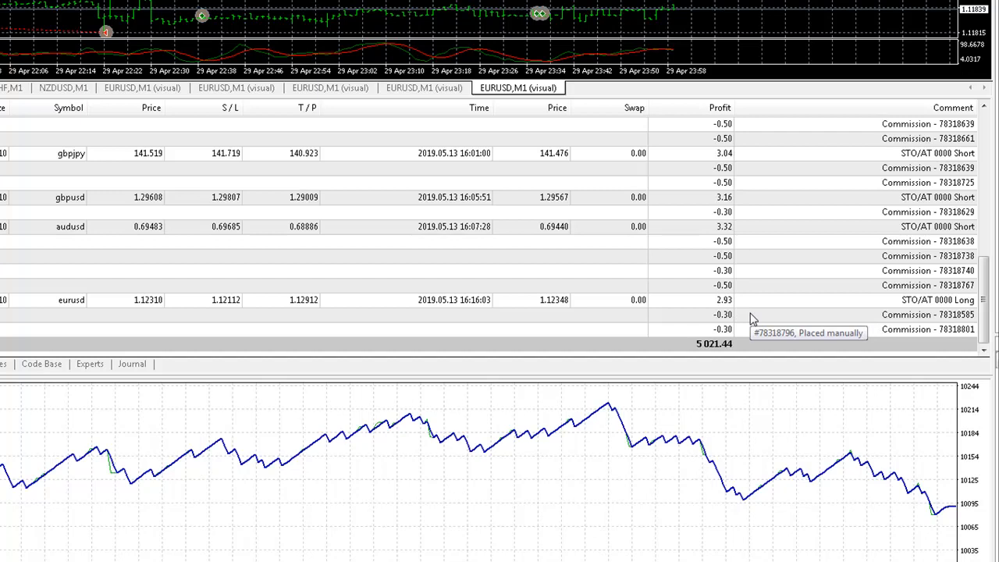
{"action": "mouse_move", "coordinate": [783, 280]}
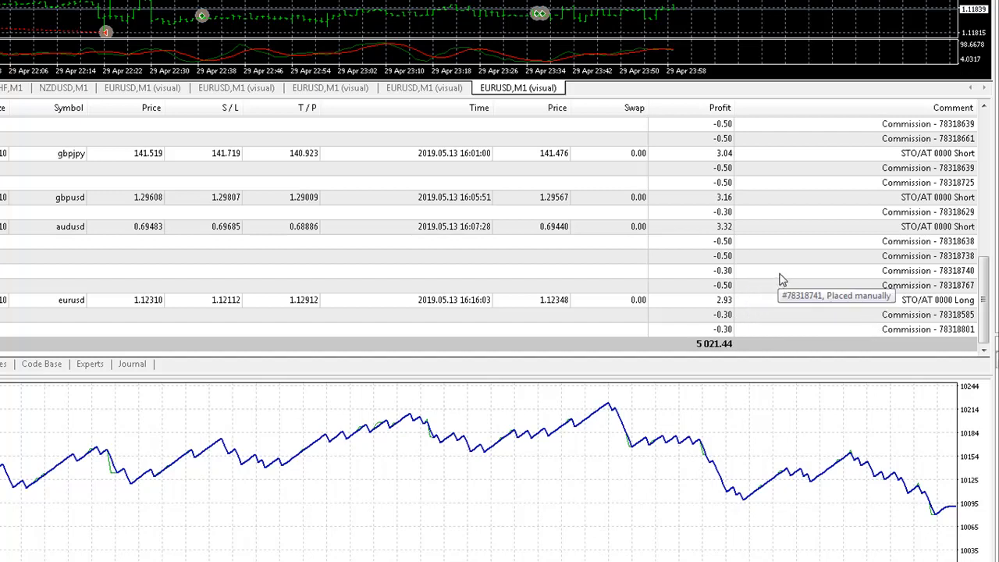
{"action": "mouse_move", "coordinate": [755, 243]}
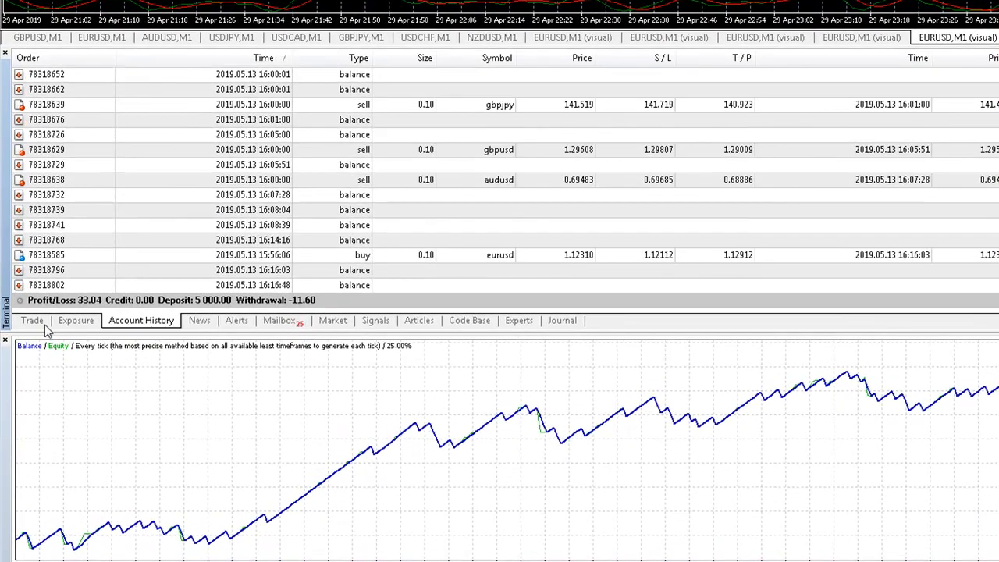
Step: Return the Terminal to the Trade tab listing the open positions
{"action": "left_click", "coordinate": [32, 320]}
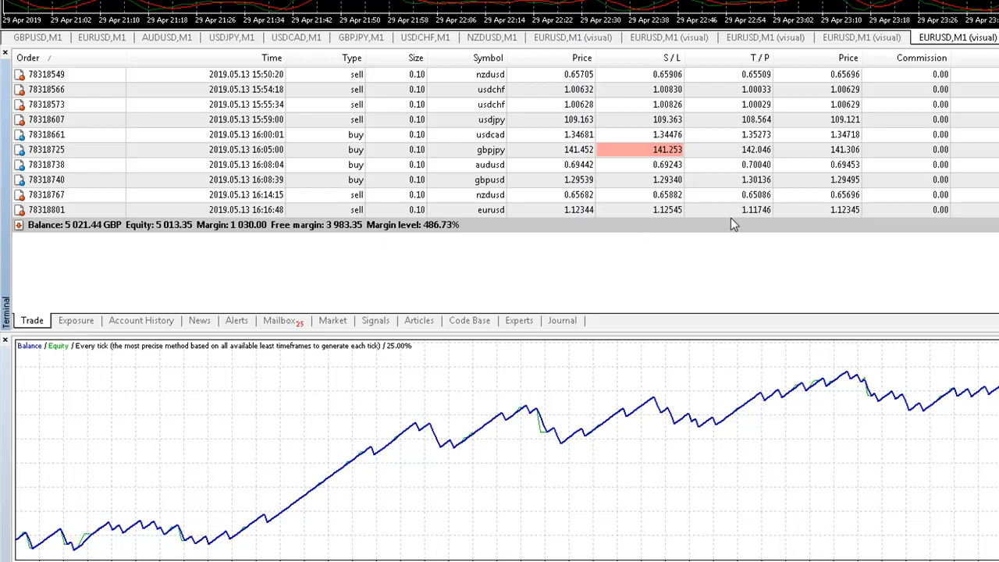
{"action": "mouse_move", "coordinate": [812, 246]}
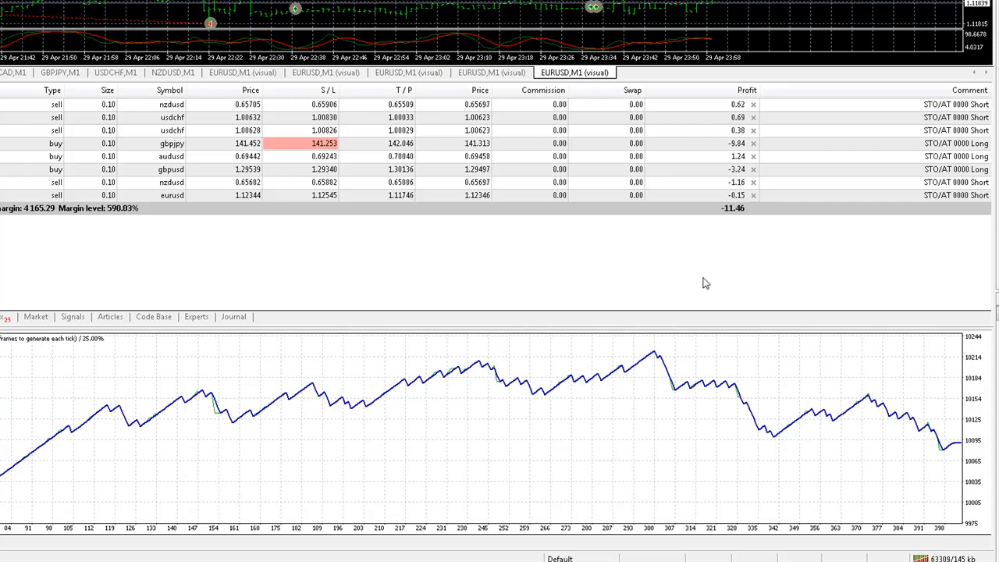
{"action": "mouse_move", "coordinate": [433, 143]}
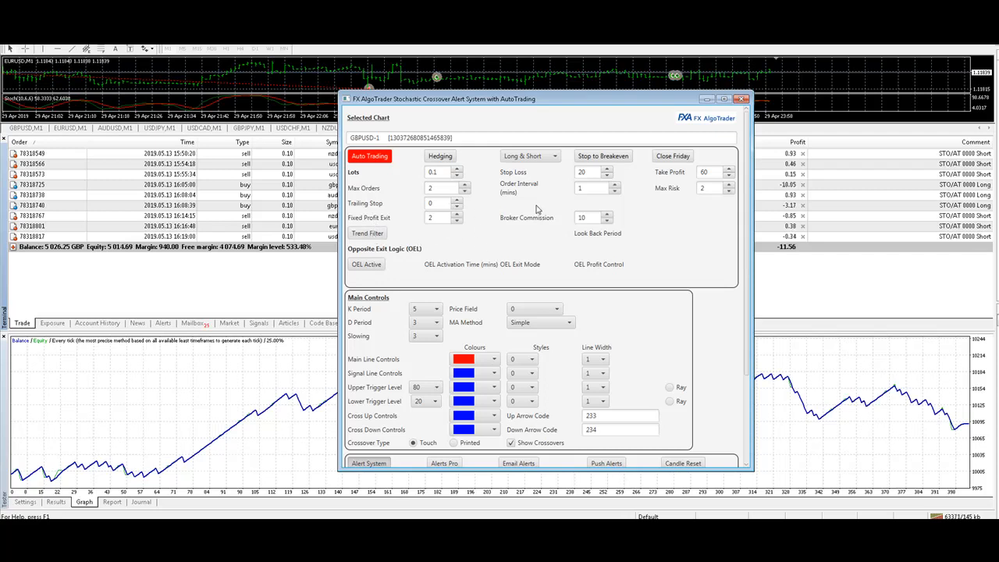
{"action": "mouse_move", "coordinate": [589, 180]}
{"action": "type", "text": "10"}
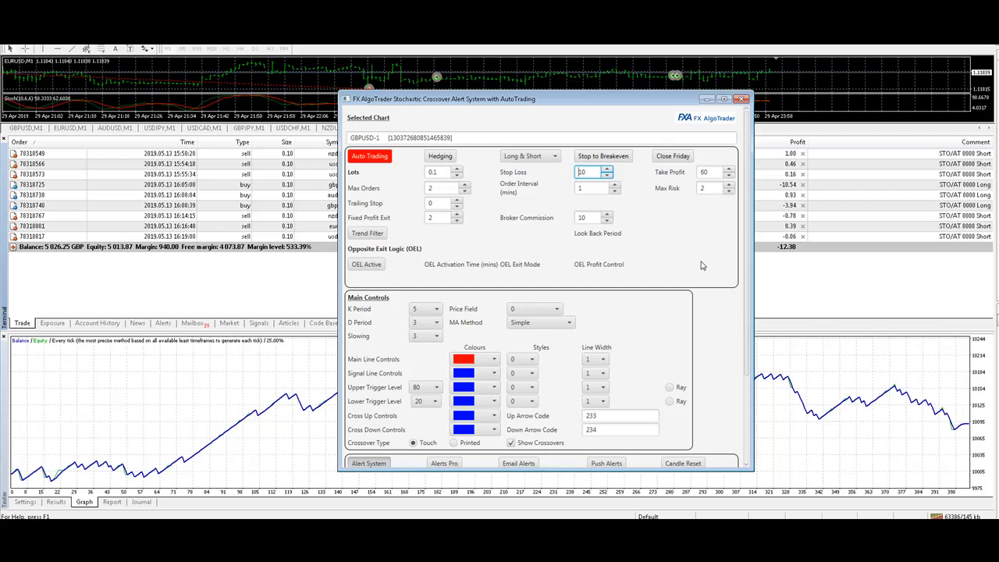
Step: Copy the stop-loss-10 panel profile to all timeframes on all charts
{"action": "scroll", "scroll_direction": "down", "scroll_amount": 3}
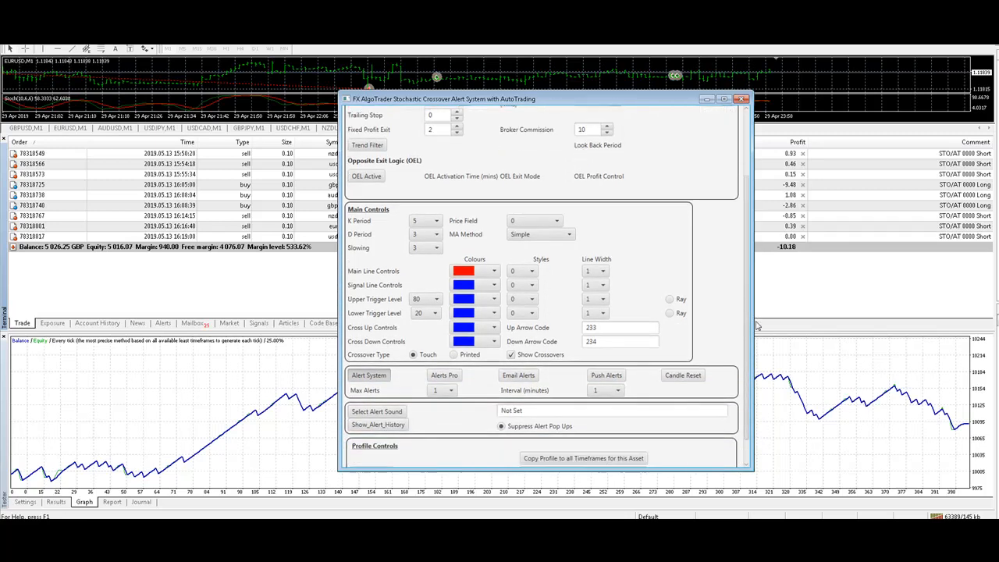
{"action": "scroll", "scroll_direction": "down", "scroll_amount": 3}
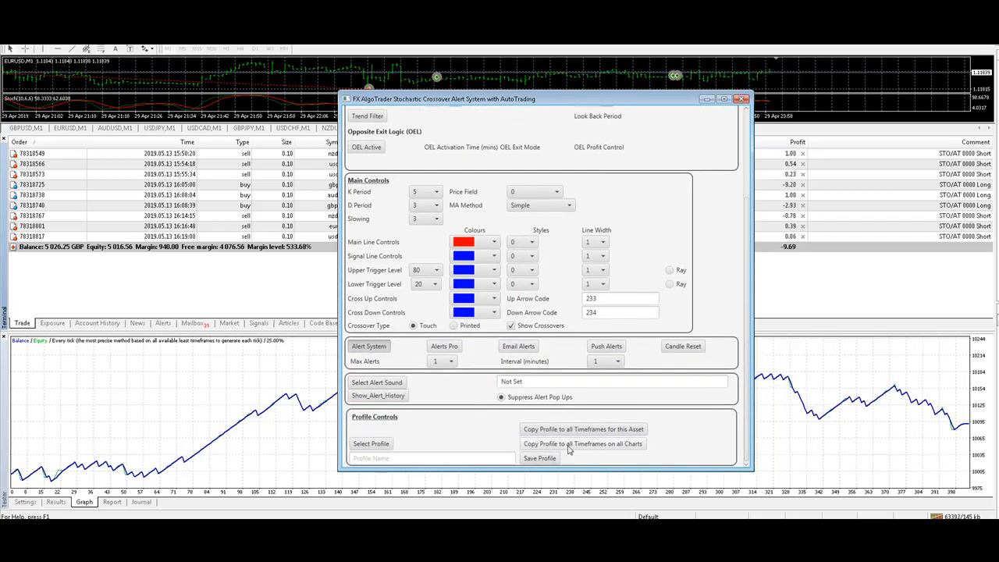
{"action": "left_click", "coordinate": [582, 443]}
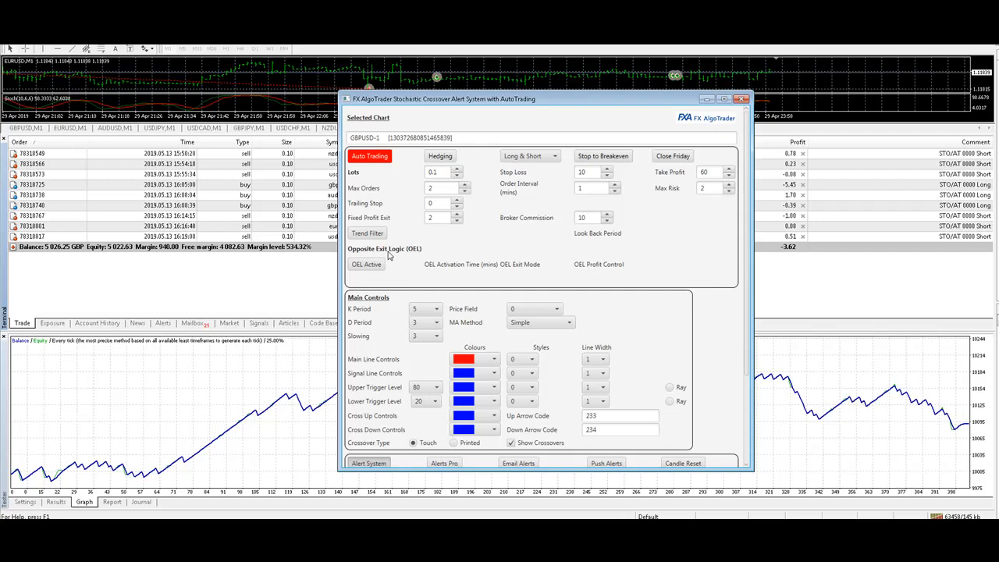
{"action": "mouse_move", "coordinate": [446, 249]}
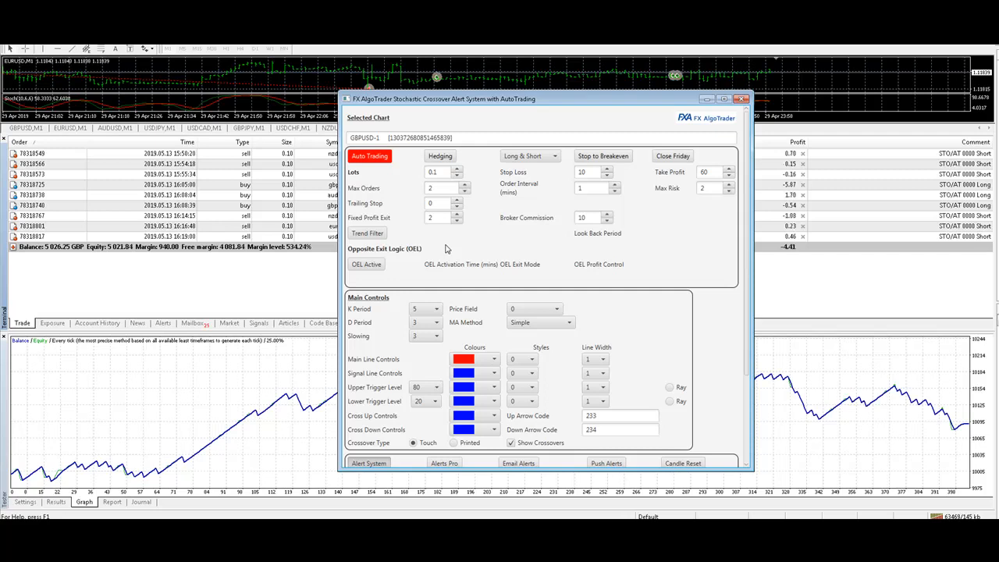
{"action": "mouse_move", "coordinate": [514, 338]}
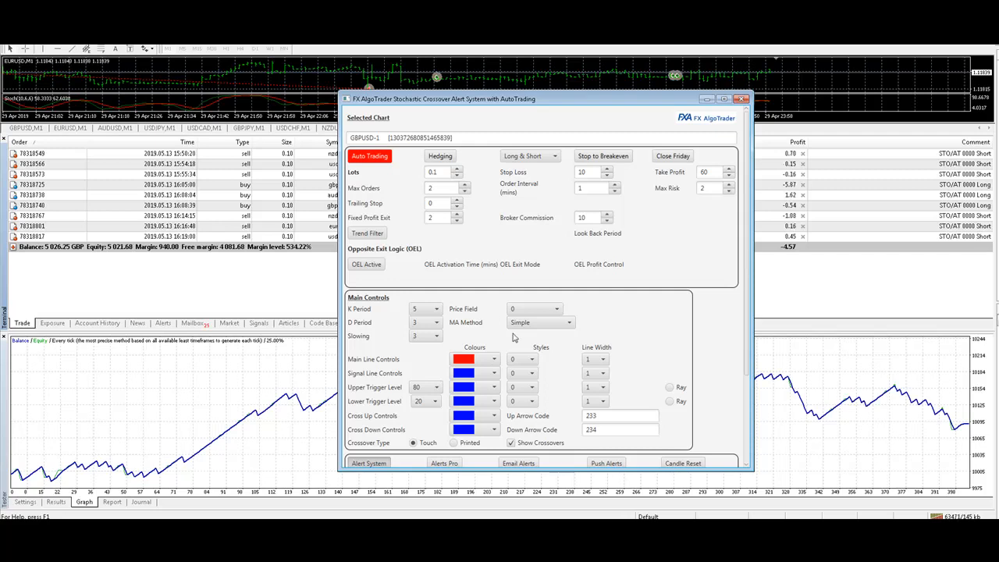